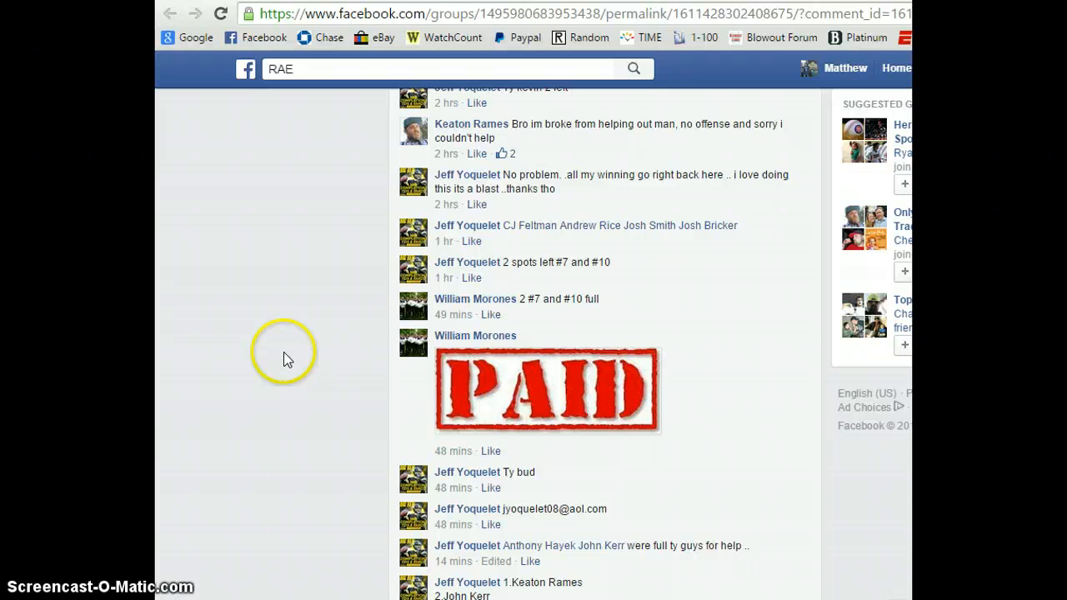
# - Copy the thread's numbered 10-name giveaway list and open RANDOM.ORG's List Randomizer
pyautogui.scroll(-3)
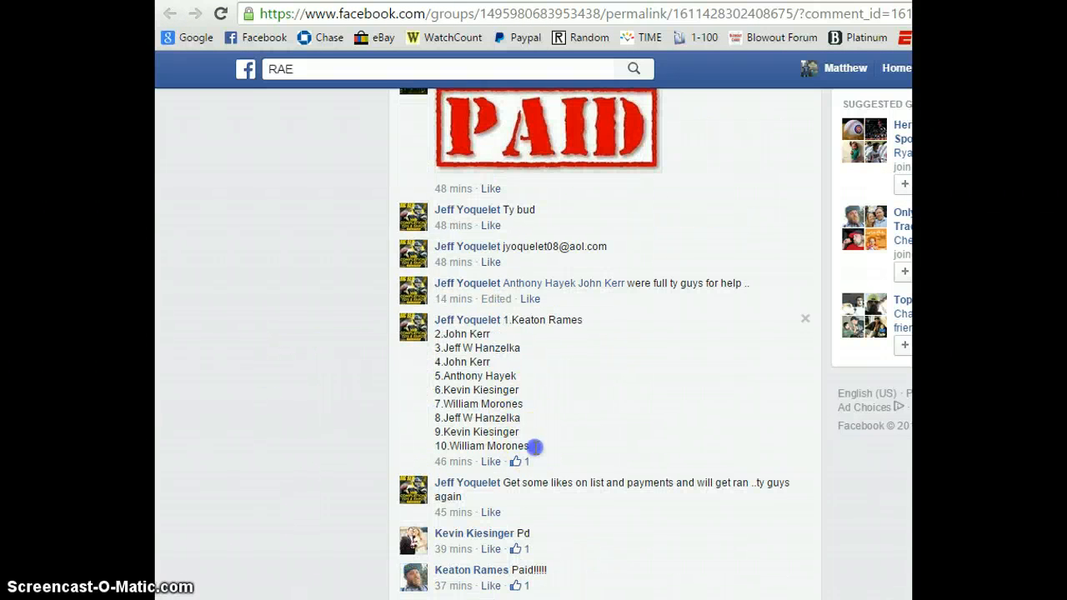
pyautogui.rightClick(577, 372)
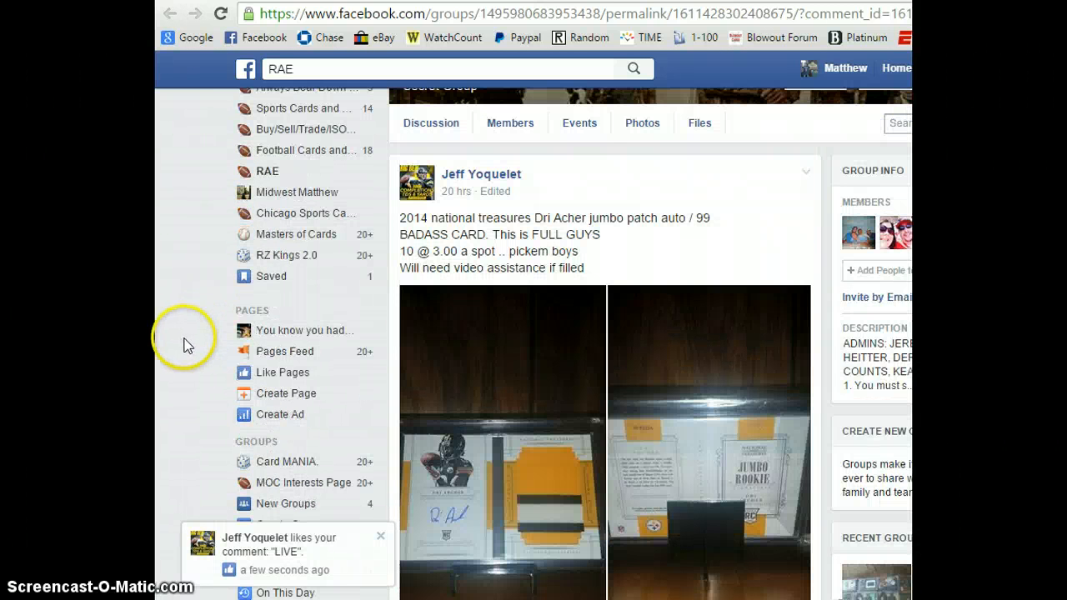
pyautogui.scroll(-3)
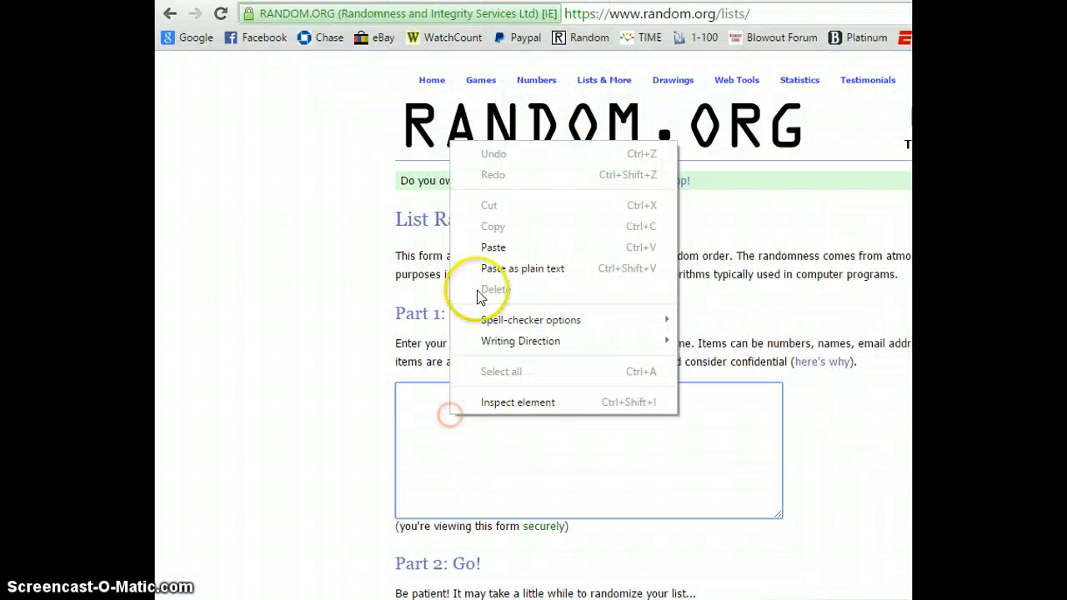
# - Paste the ten giveaway names into the list box, one per line
pyautogui.click(492, 247)
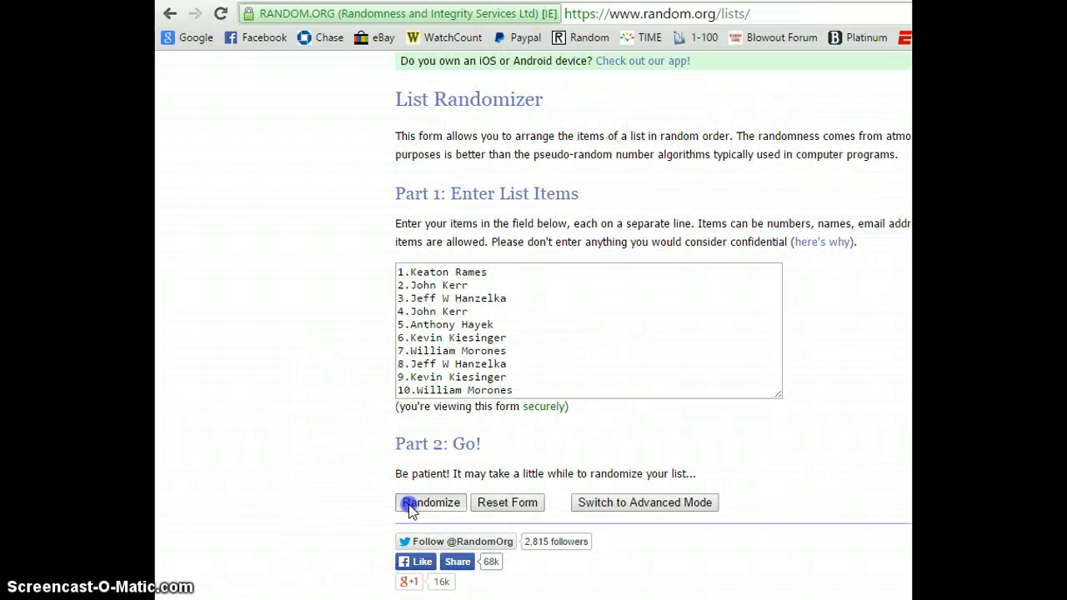
pyautogui.click(431, 503)
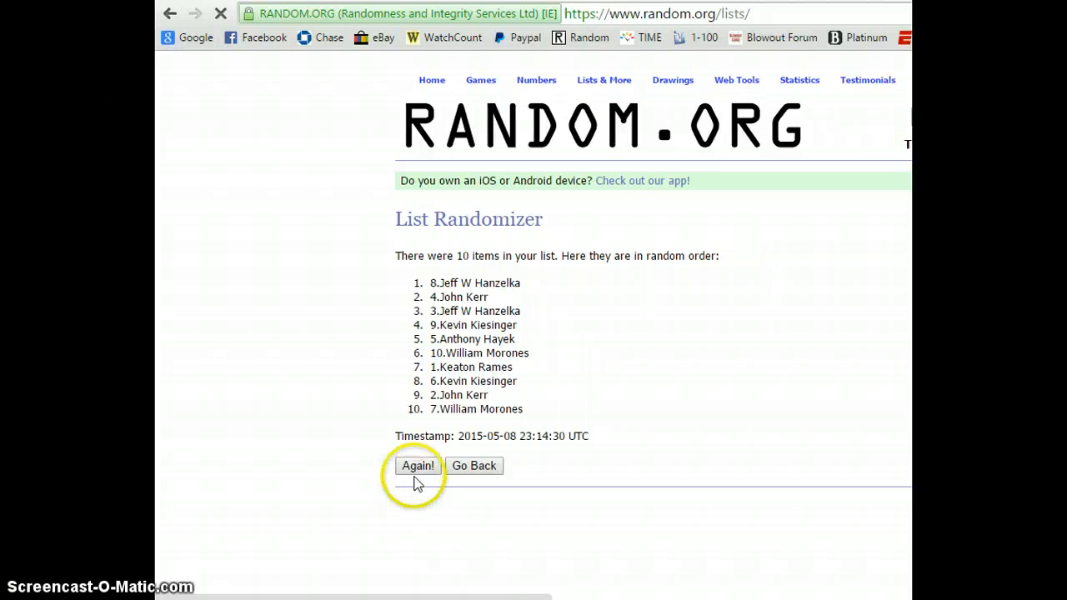
pyautogui.click(418, 466)
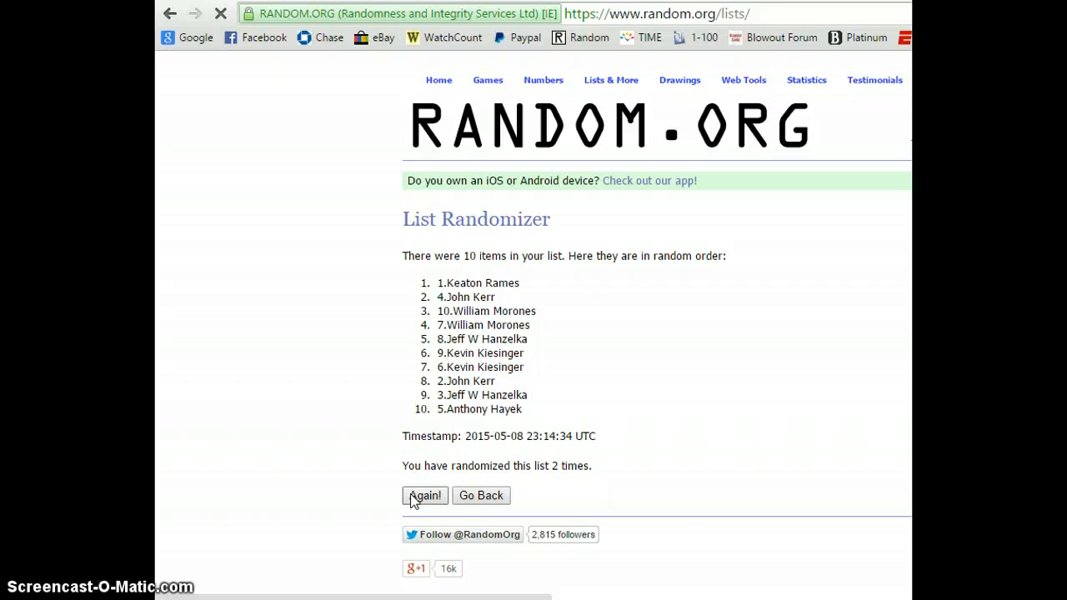
pyautogui.click(424, 495)
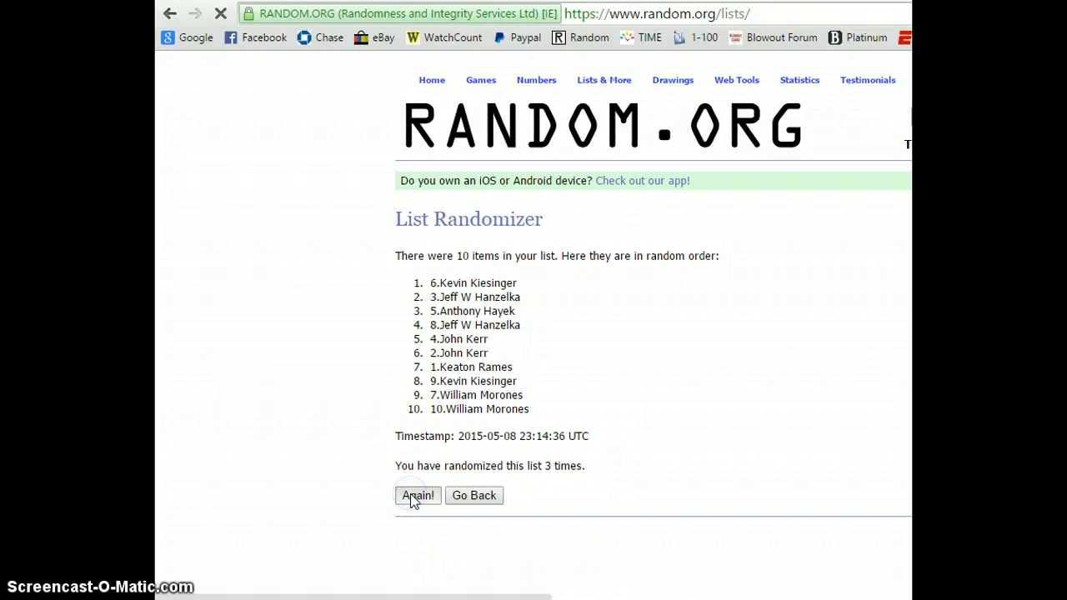
pyautogui.click(417, 495)
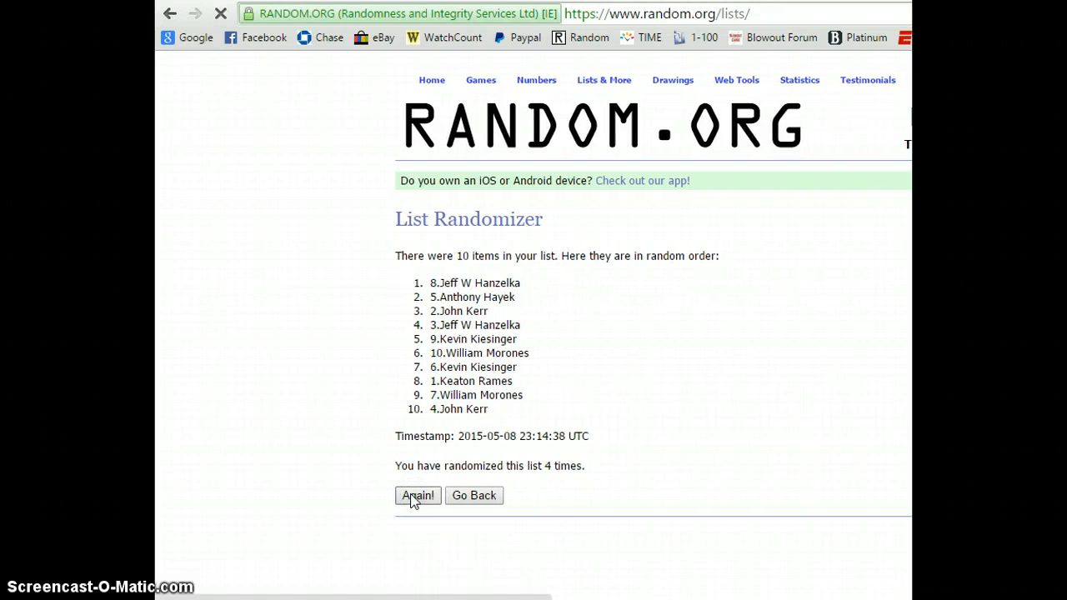
pyautogui.click(418, 495)
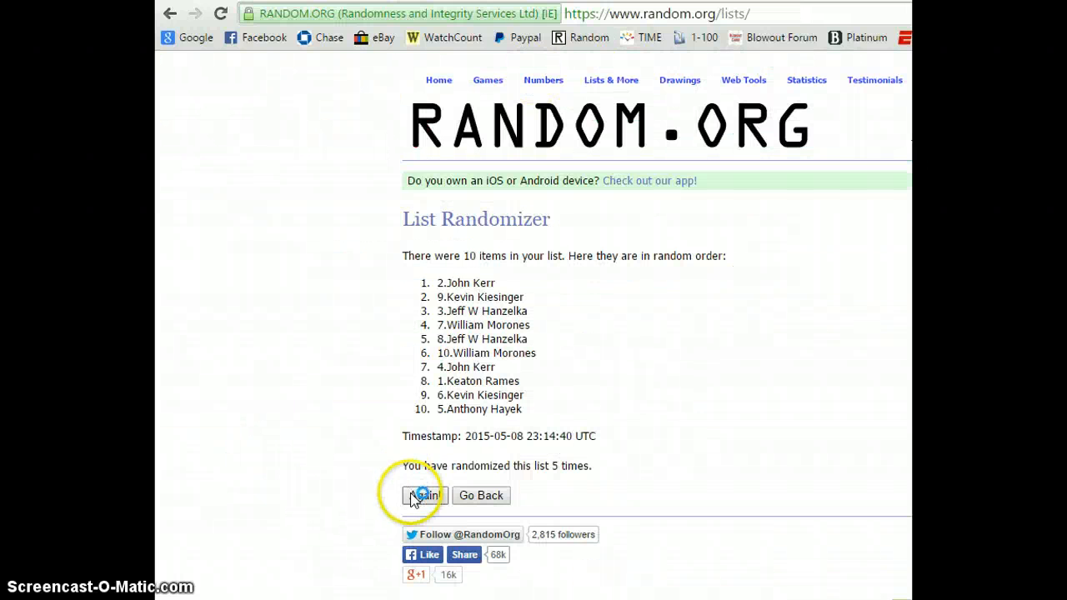
pyautogui.click(420, 495)
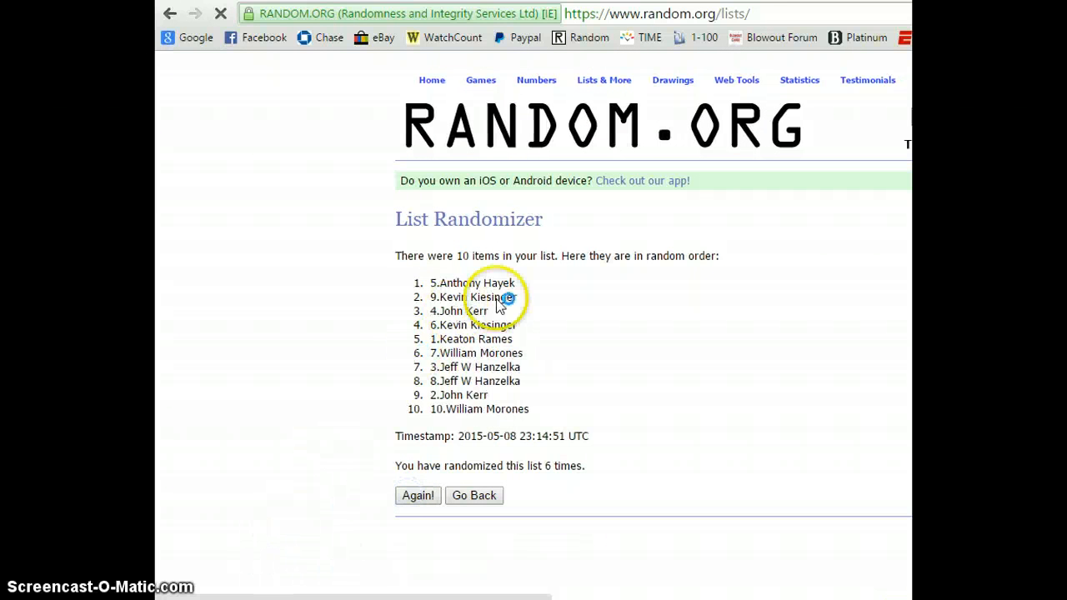
pyautogui.rightClick(463, 282)
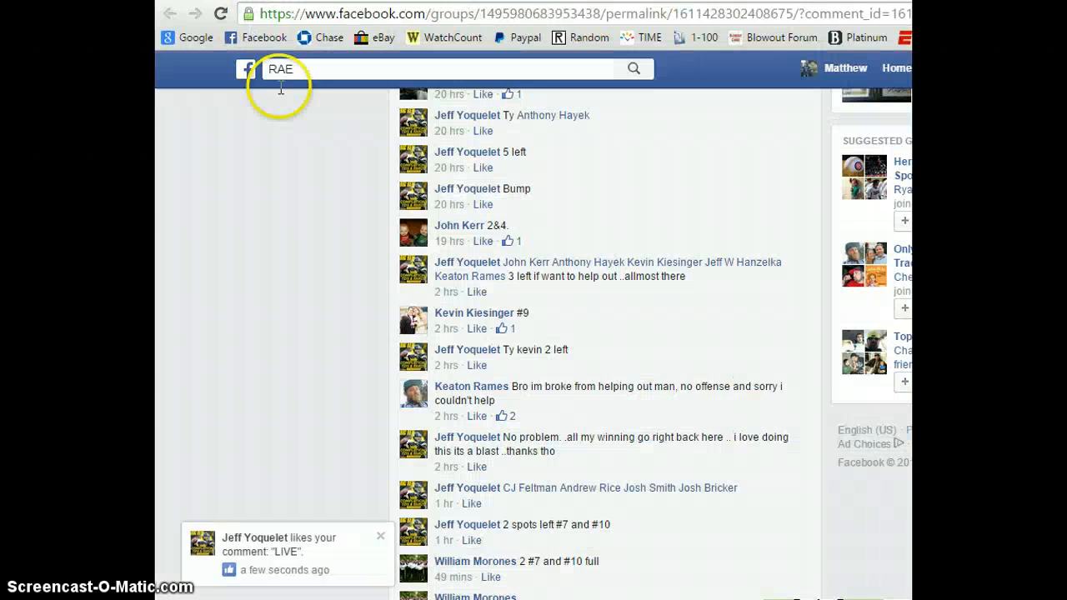
pyautogui.scroll(-3)
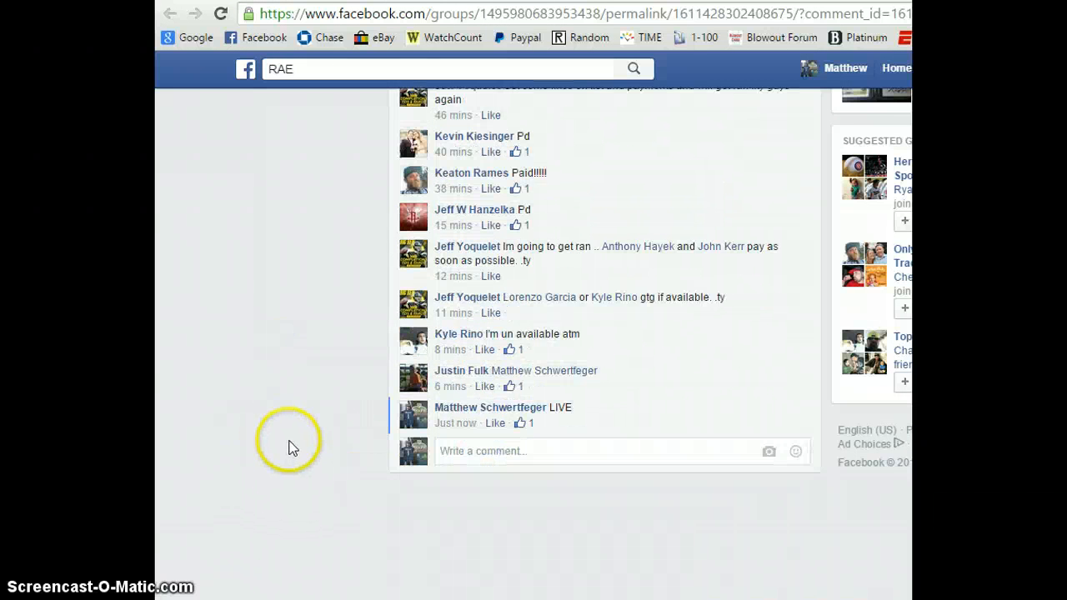